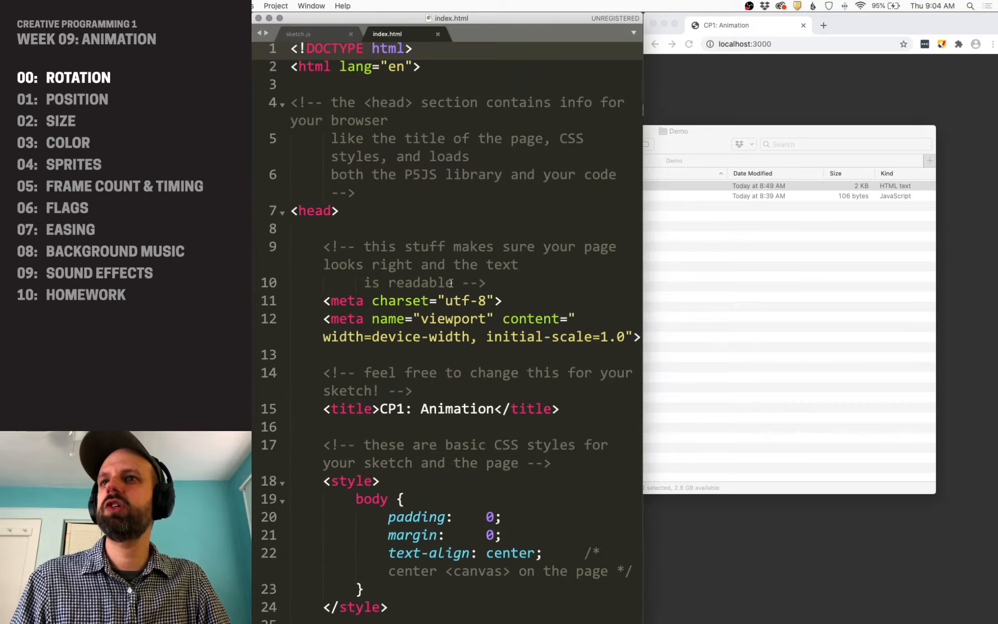
Step: Review index.html's script tags, then switch to sketch.js with its setup and draw functions
scroll("down", 3)
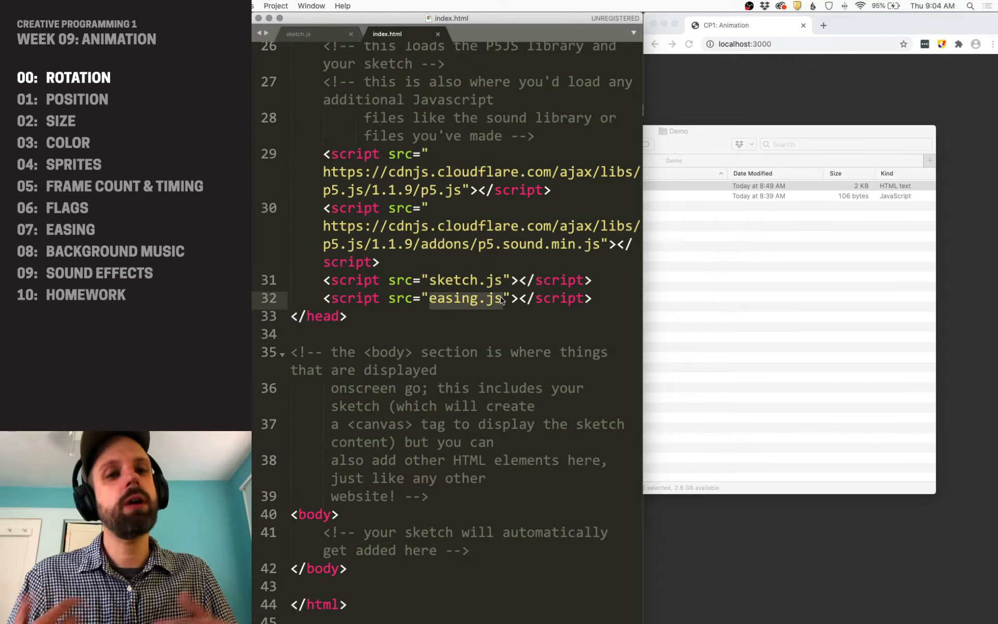
left_click(298, 33)
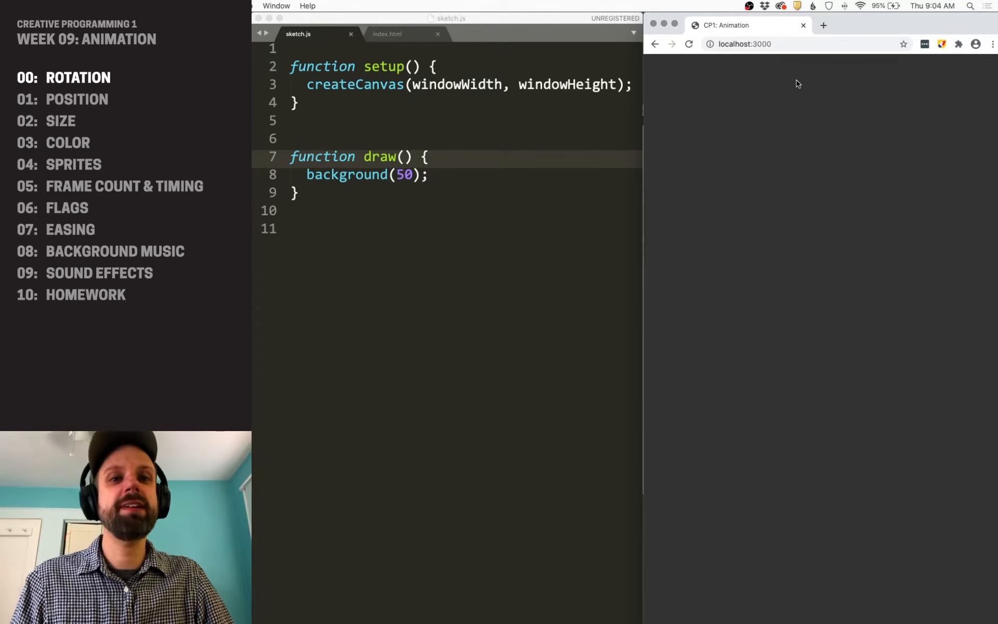
Step: Launch a new Terminal window in front of the editor
left_click(578, 615)
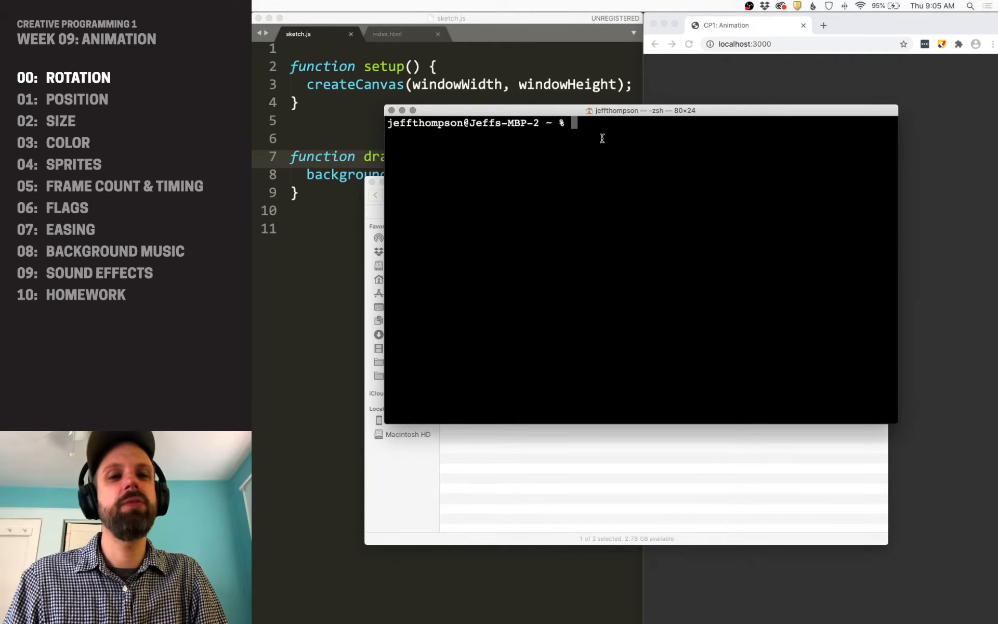
Step: cd into the Demo folder, list index.html and sketch.js, and run browser-sync start --server -f -w
type("cd")
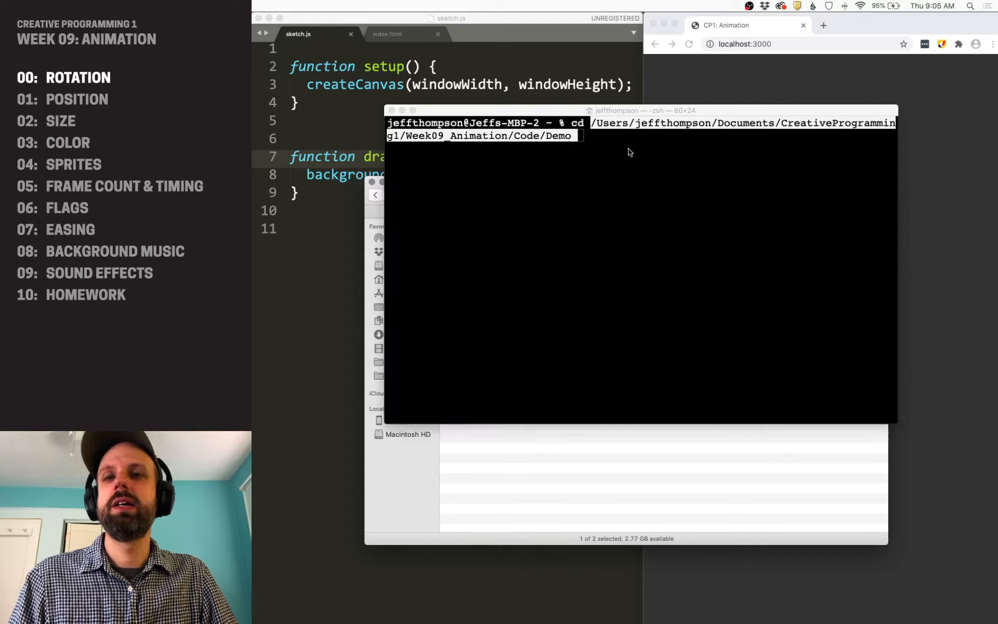
left_click(636, 109)
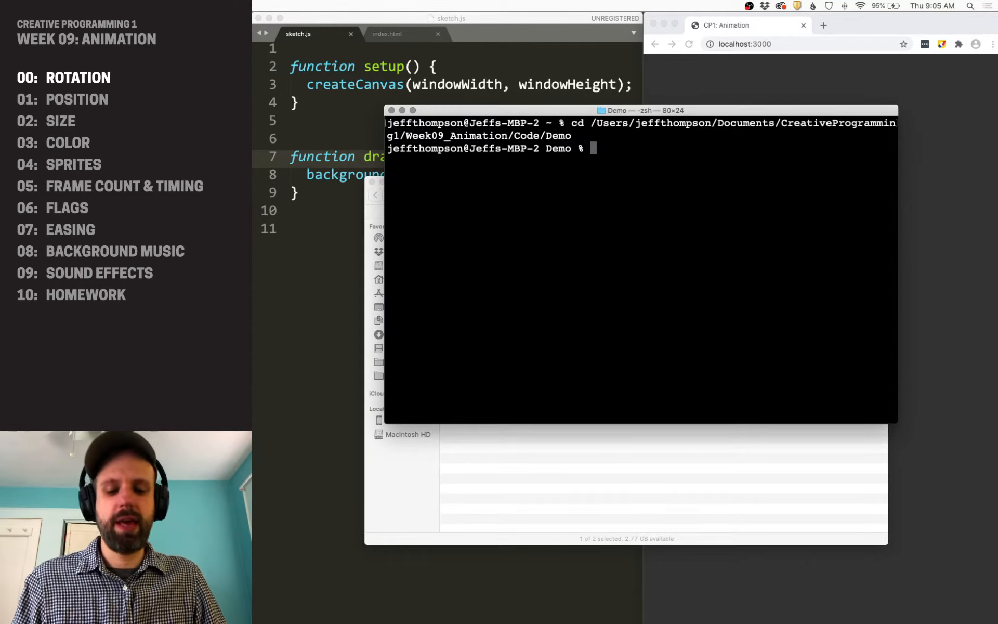
type("ls")
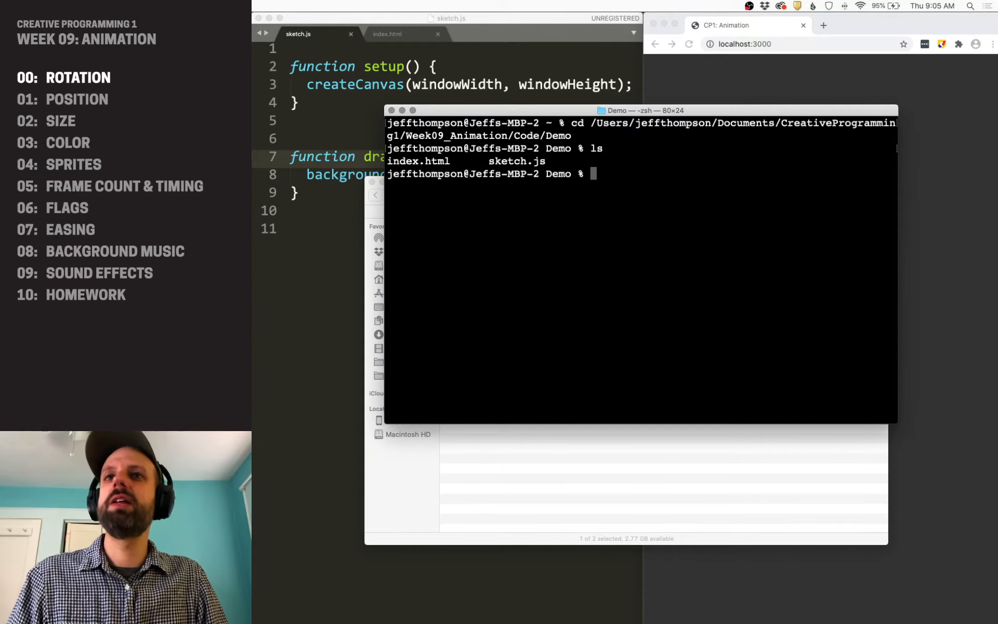
type("browser-sync start --server -f -w")
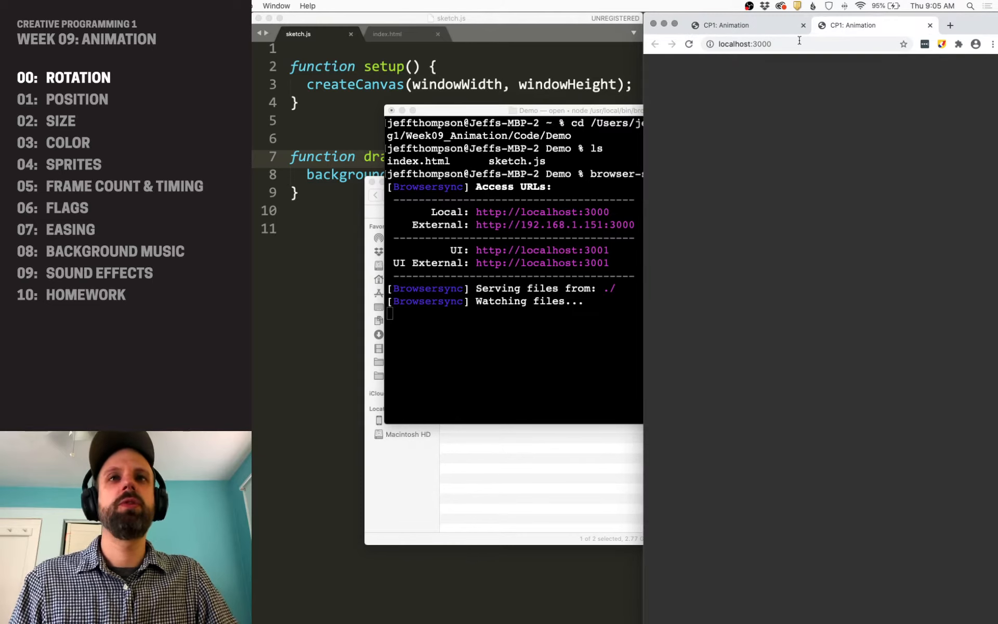
Step: Return to sketch.js in the editor and add blank lines above setup
left_click(929, 25)
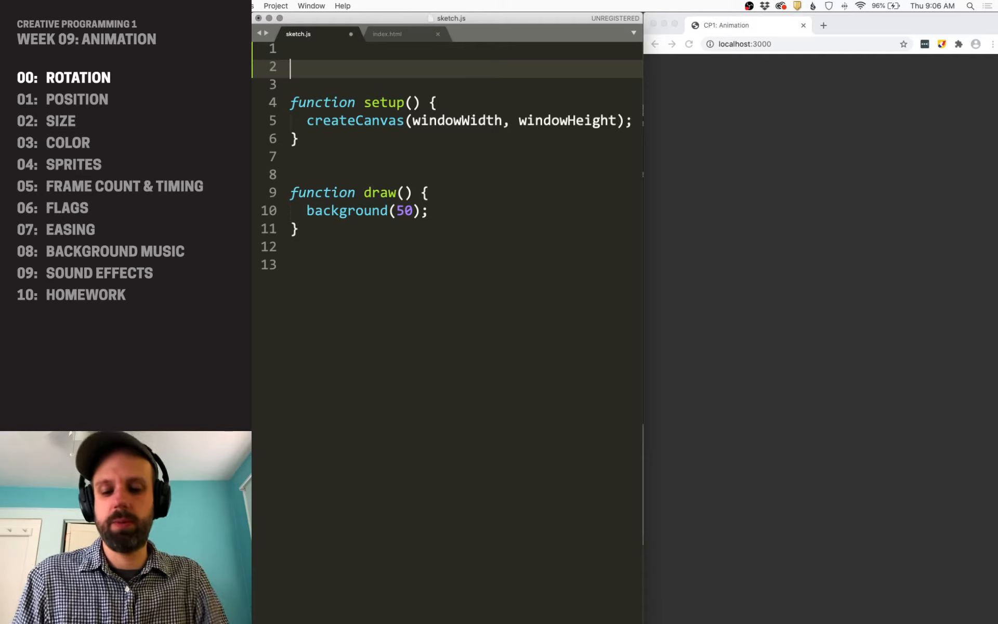
Step: Declare let angle = 0; at the top and add a push/pop pair inside draw
type("let angle = 0")
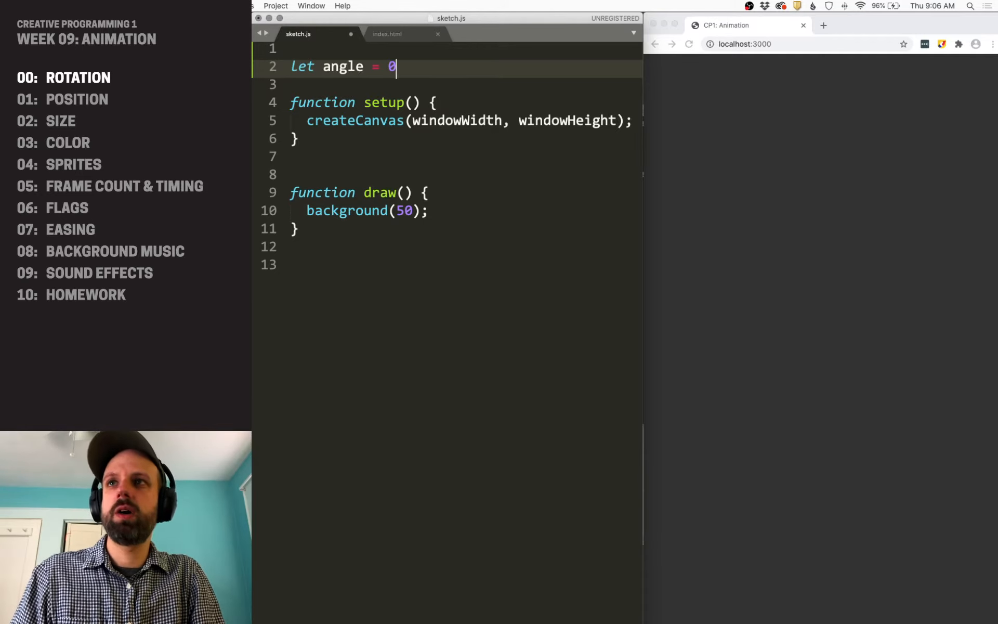
type(";")
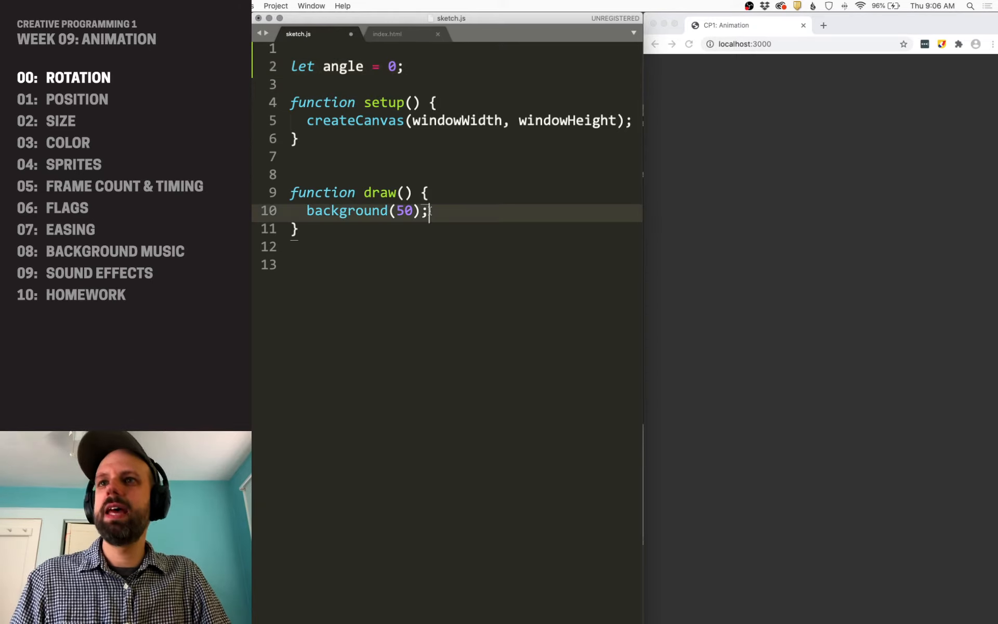
key("enter")
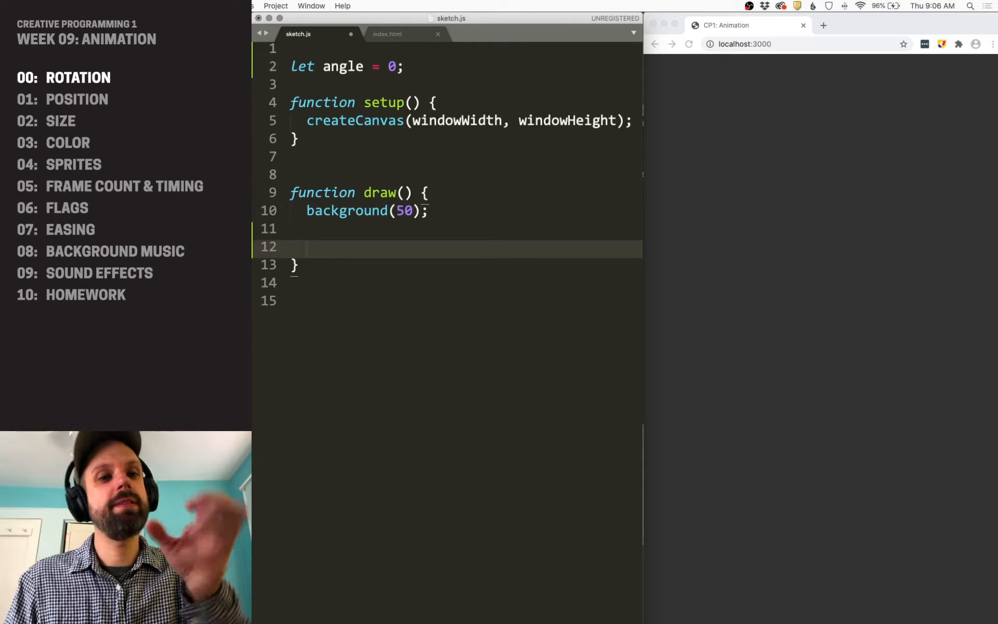
type("push();")
type("pop();")
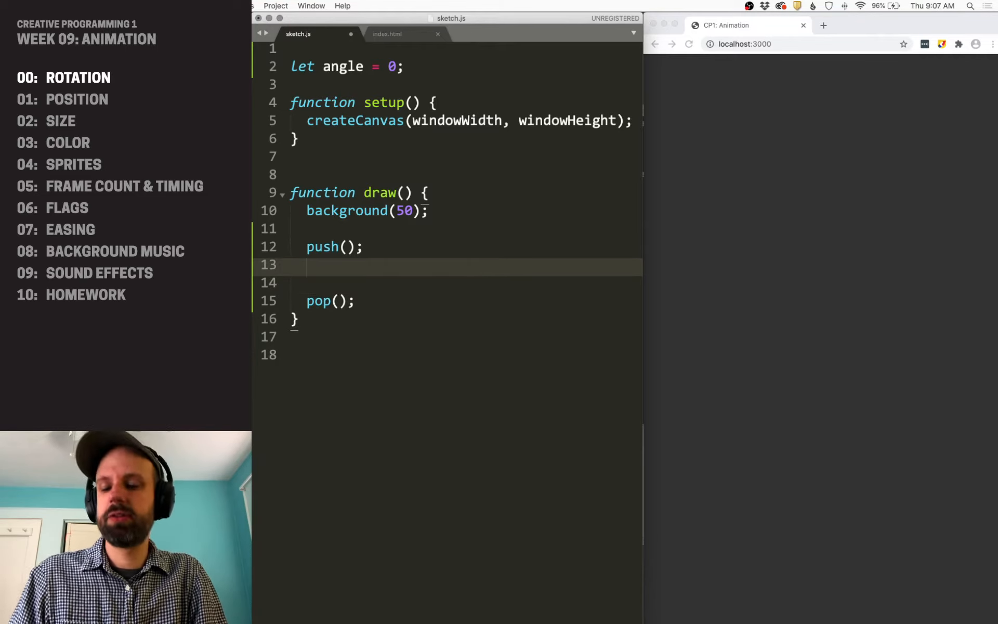
Step: Inside push/pop, translate to width/2, height/2, rotate by angle, and fill white (255)
type("tra")
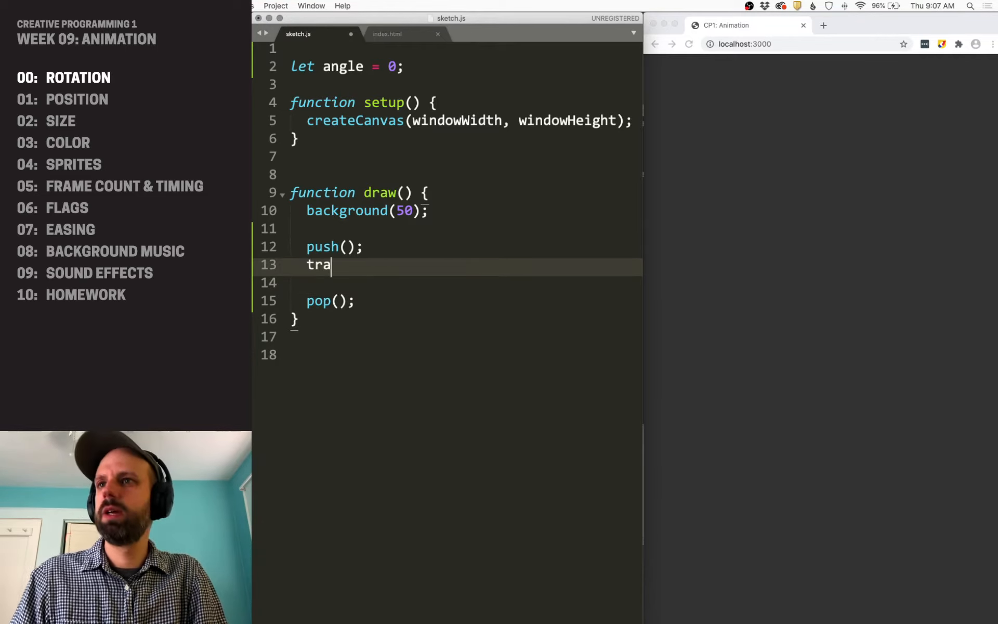
type("nslate(width/2")
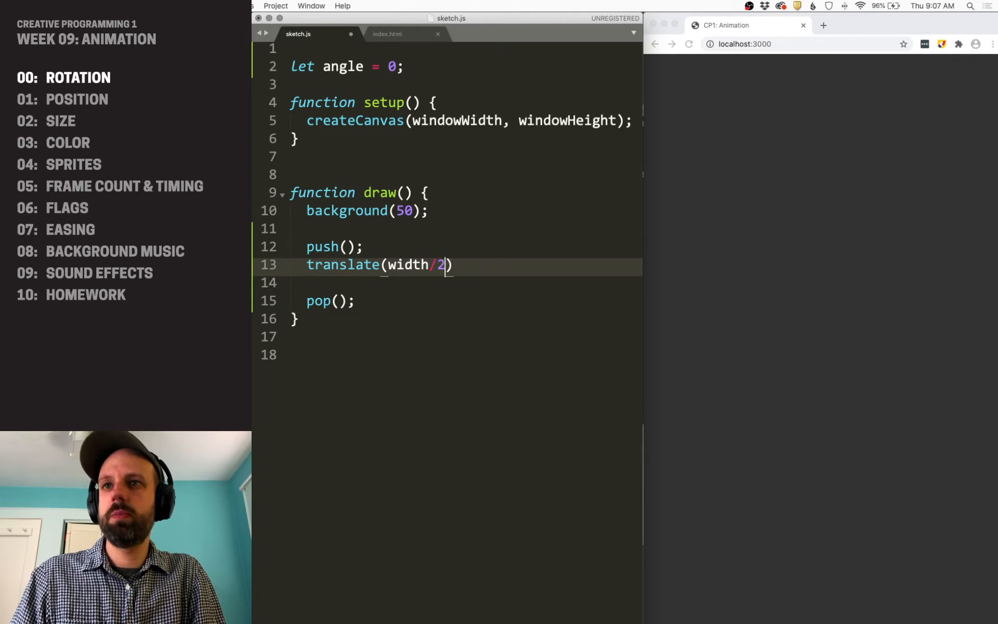
type(", height/2);")
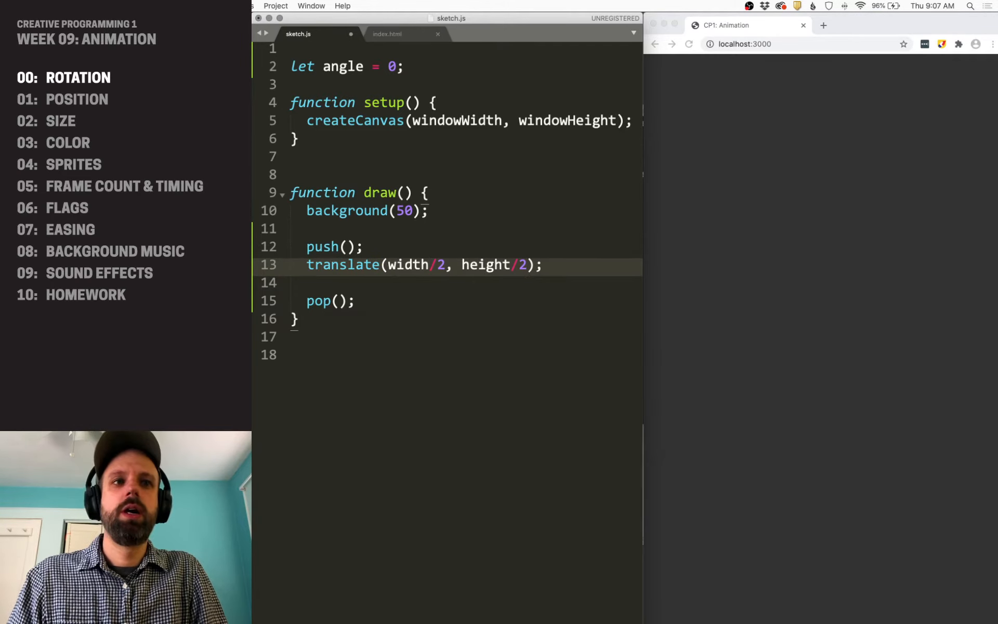
key("enter")
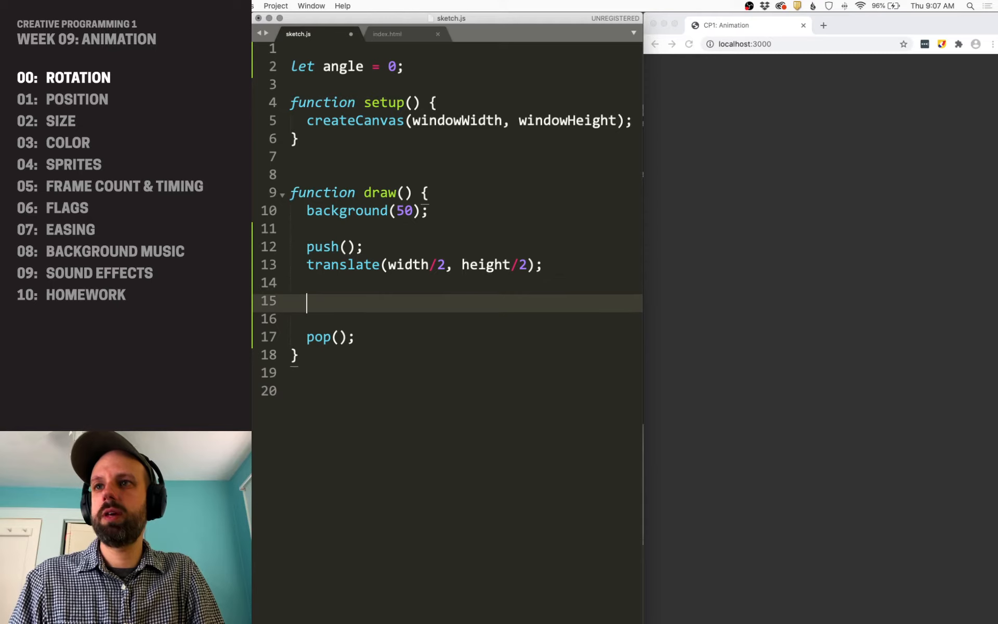
type("rotate(angle);")
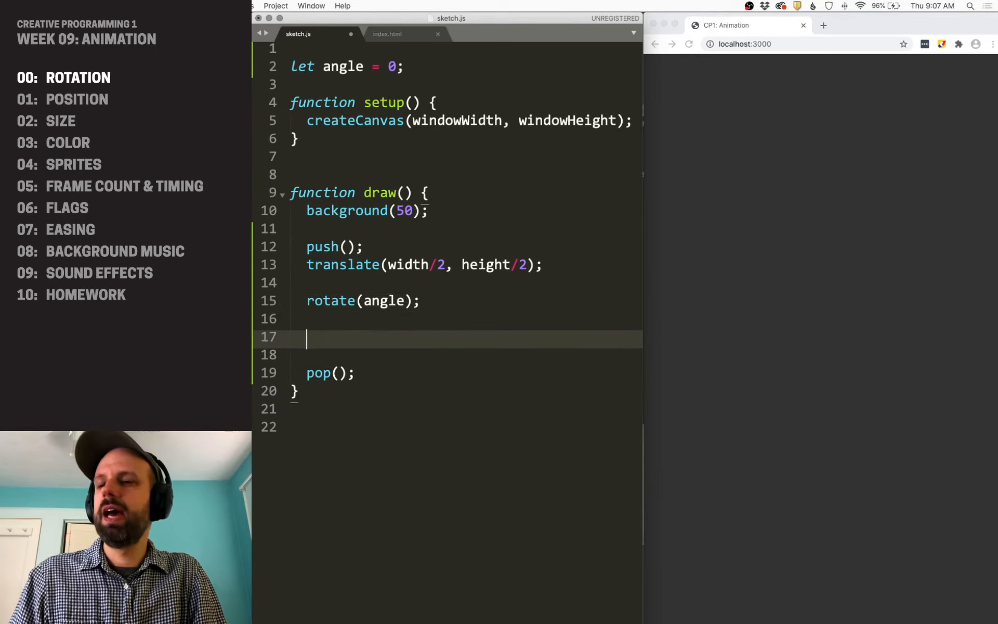
type("fill(255);")
left_click(449, 354)
type("noStroke(")
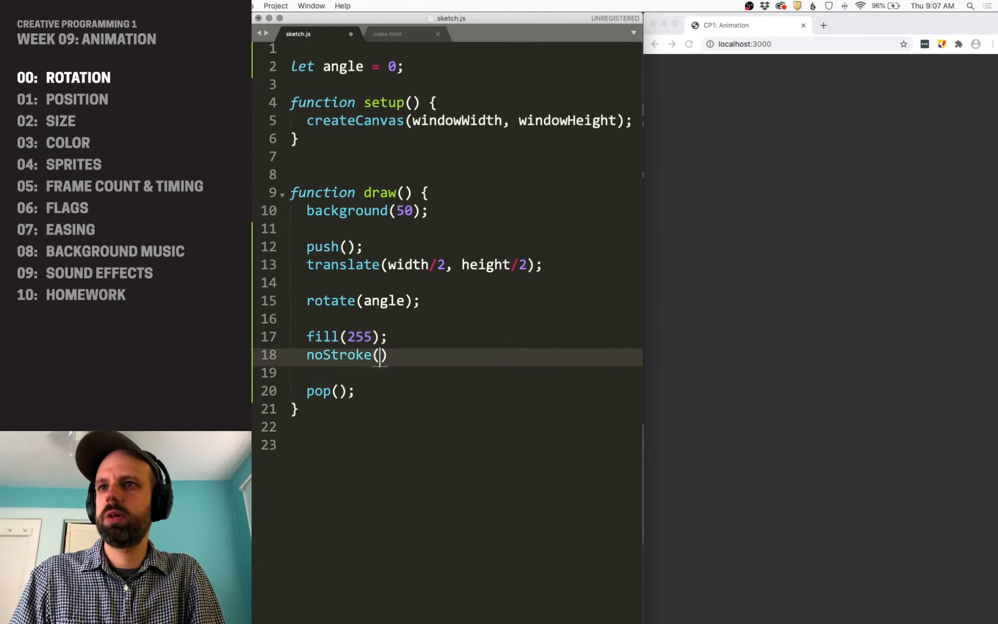
Step: Set rectMode(CENTER), draw square(0,0,100), and begin an angle += increment after pop
type("rectM")
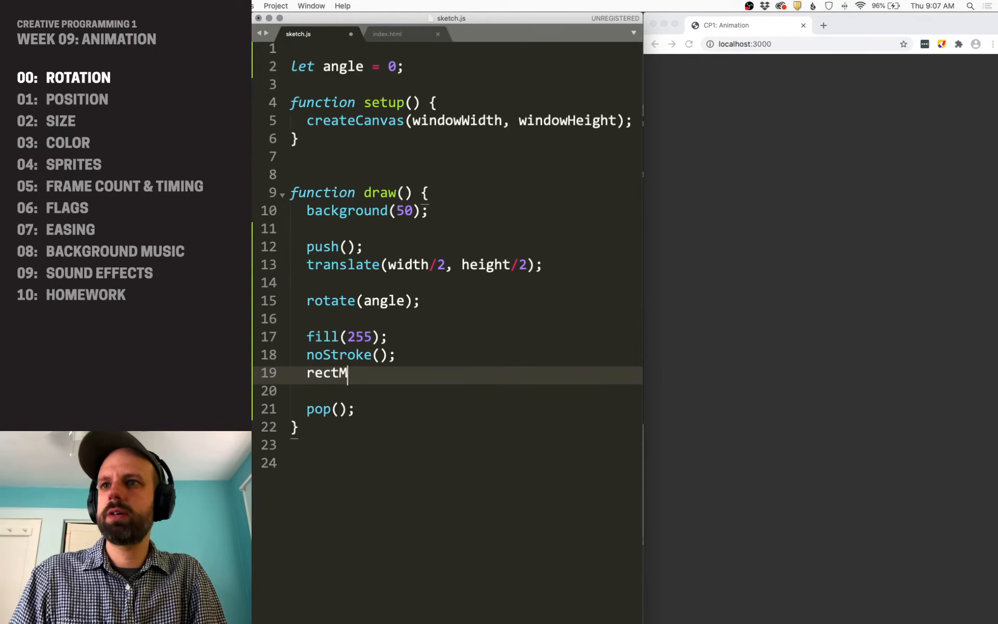
type("ode(CENTER);")
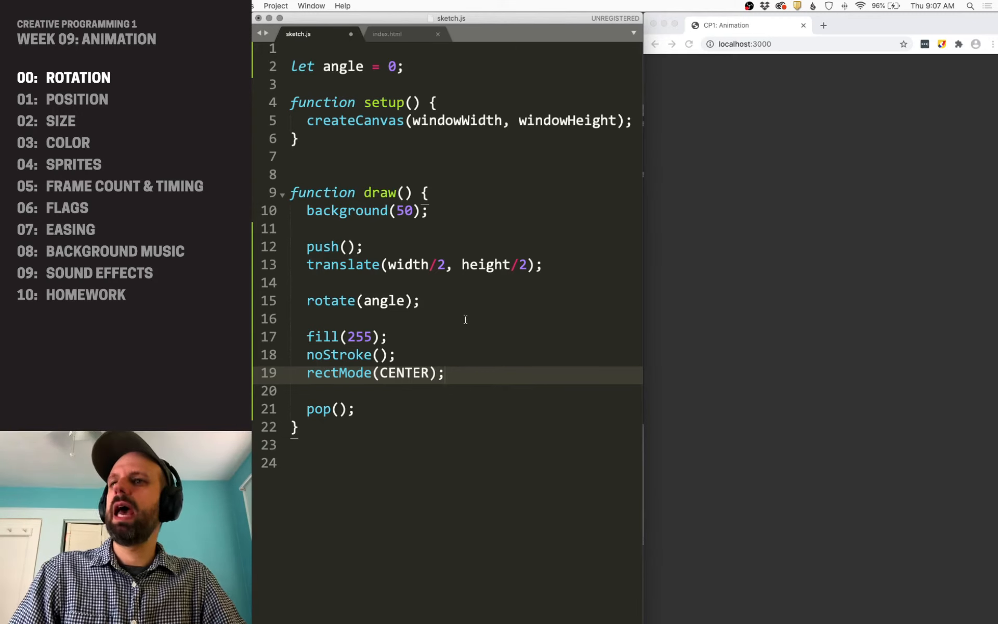
type("square()")
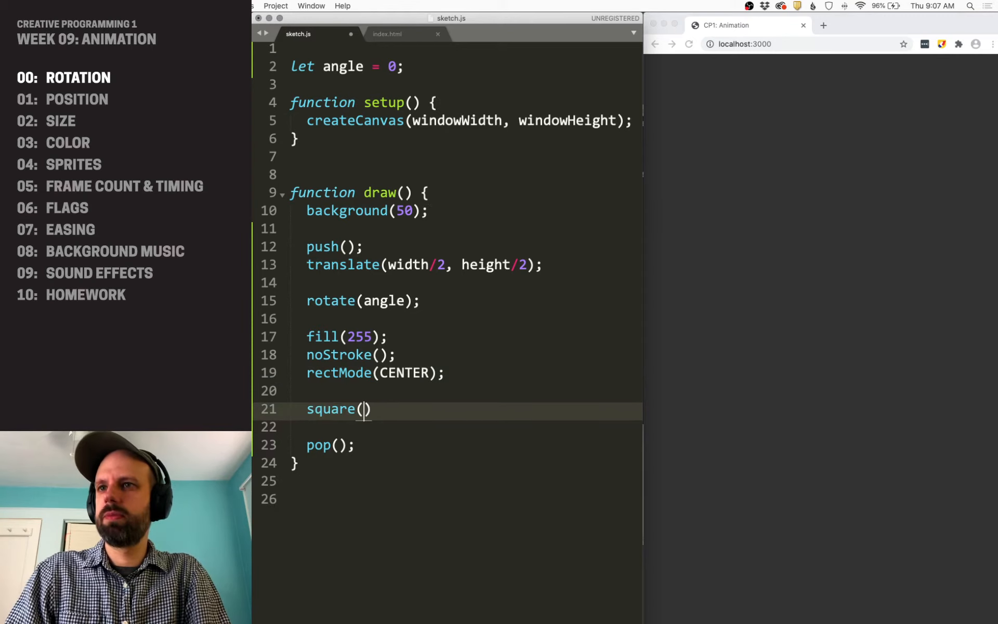
type("0,0,")
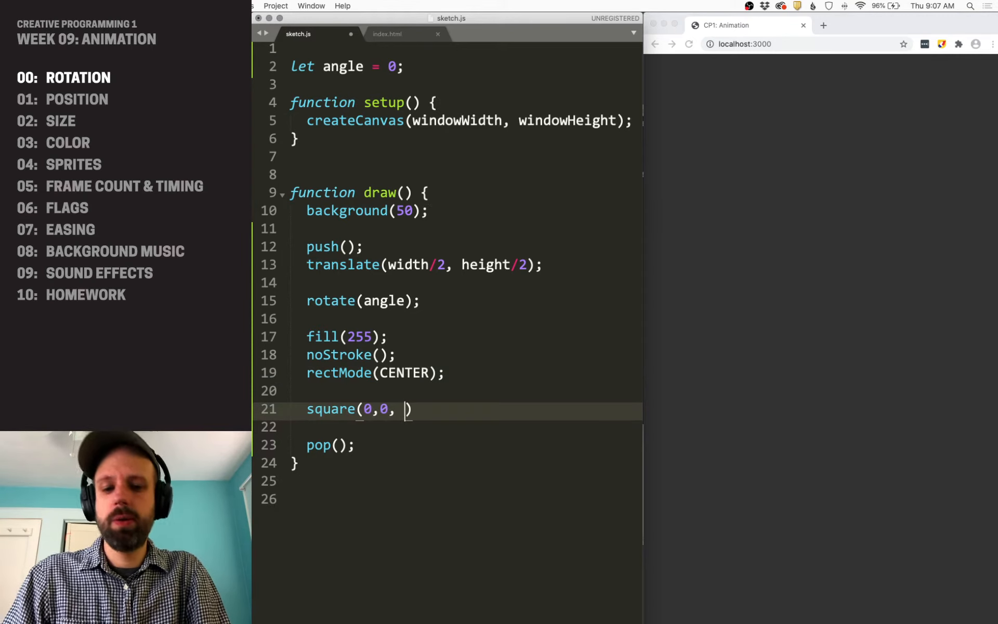
type("100);")
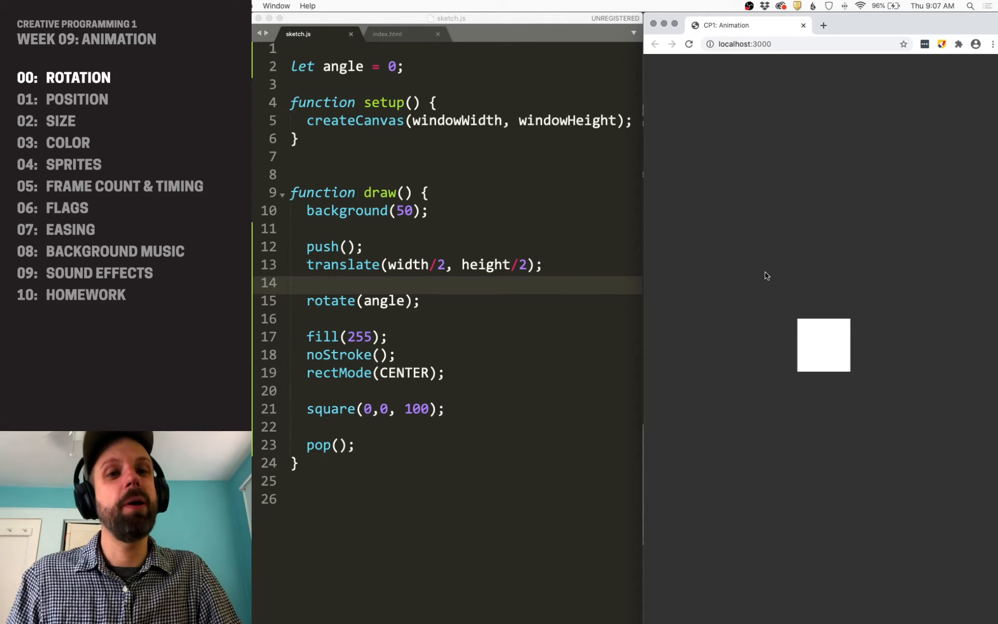
mouse_move(553, 208)
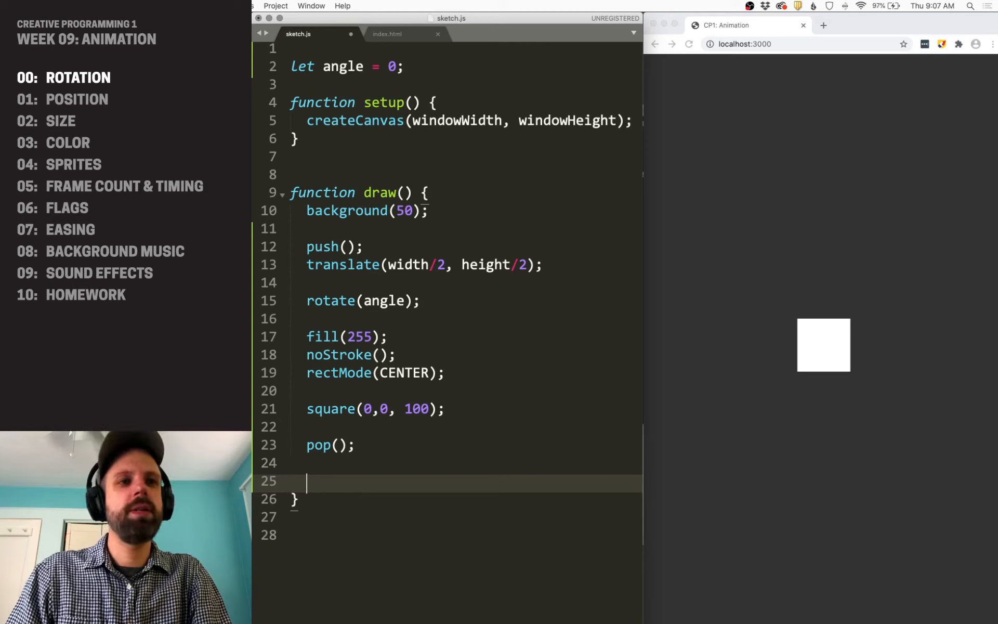
type("angle +=")
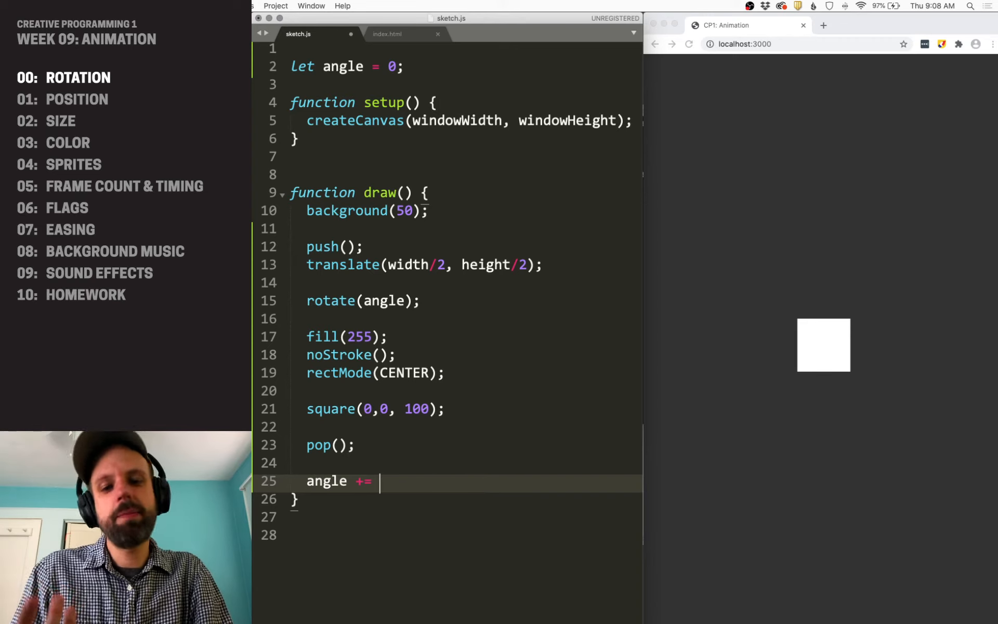
Step: Increment angle by radians(1) each frame and enlarge the centre square to 150
type("radians()")
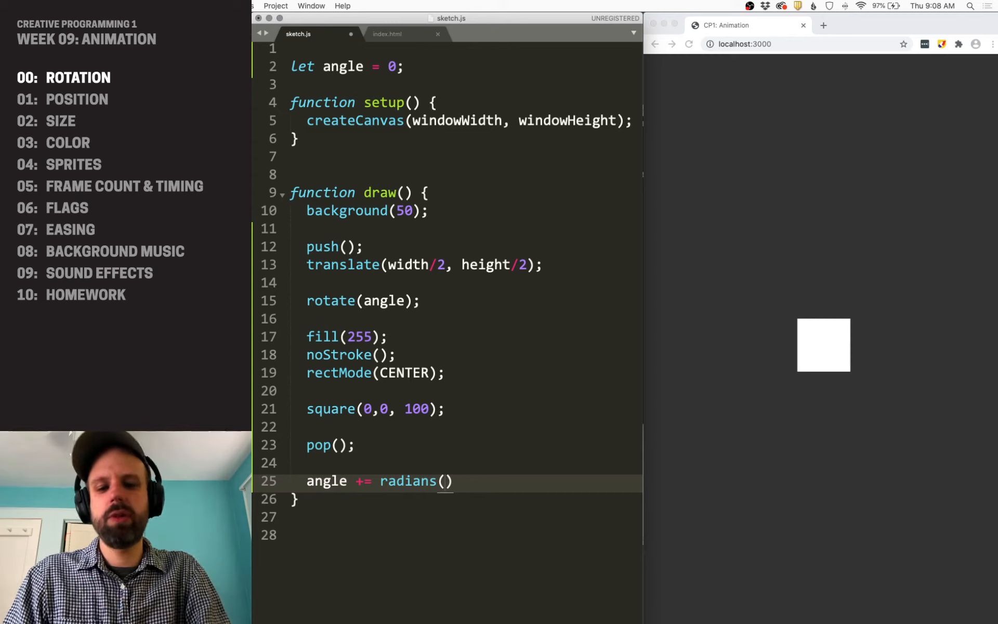
type("1);")
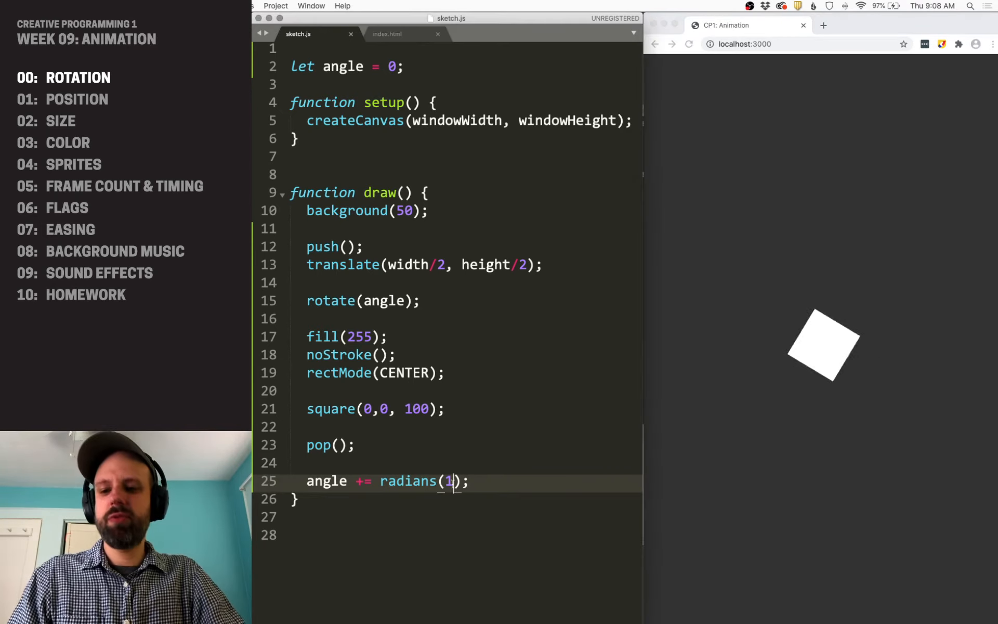
type("2")
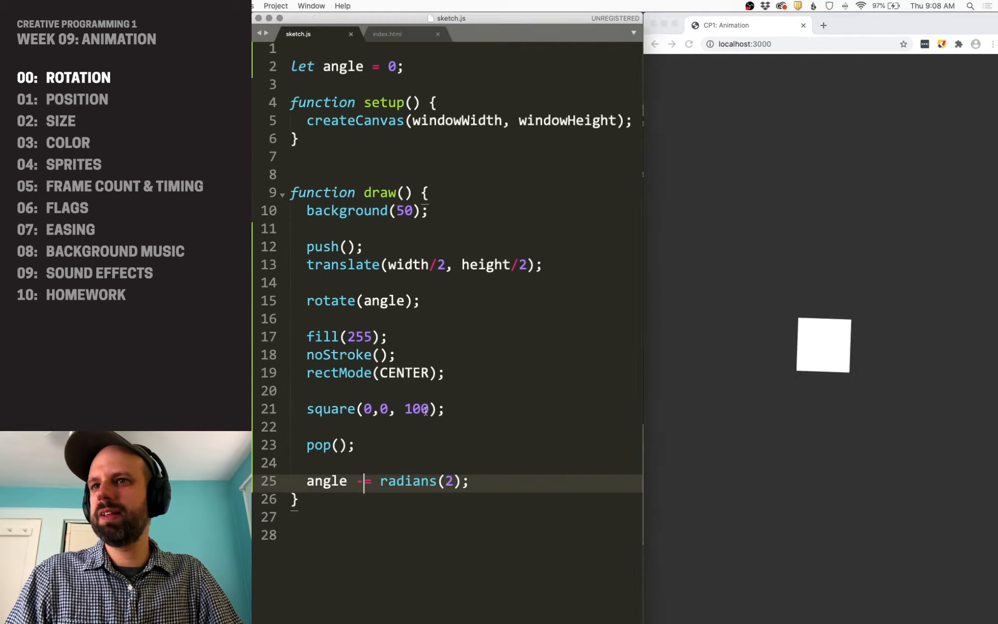
type("150")
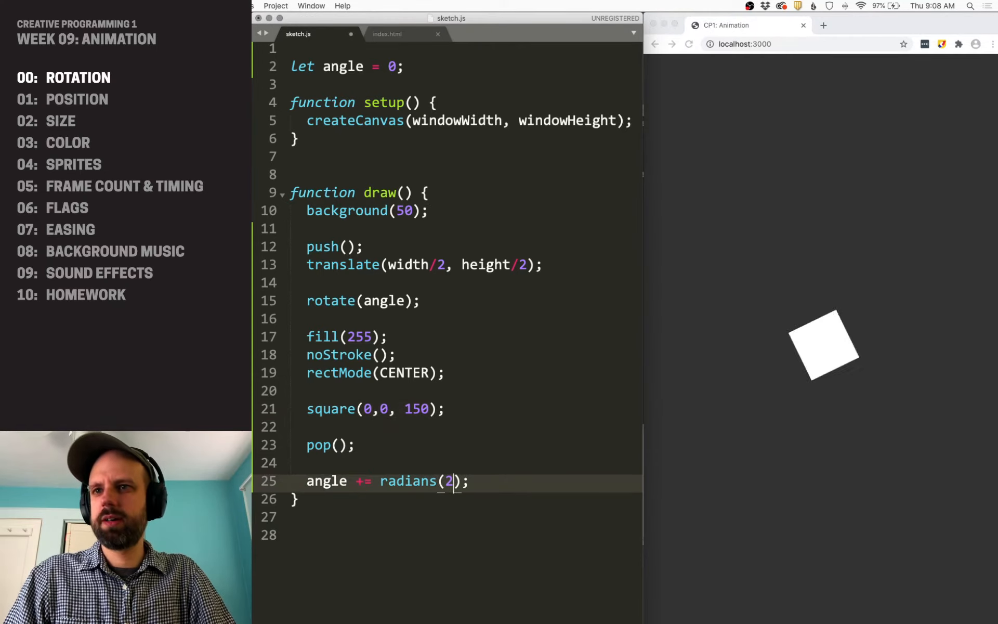
type("1")
type("for (let ")
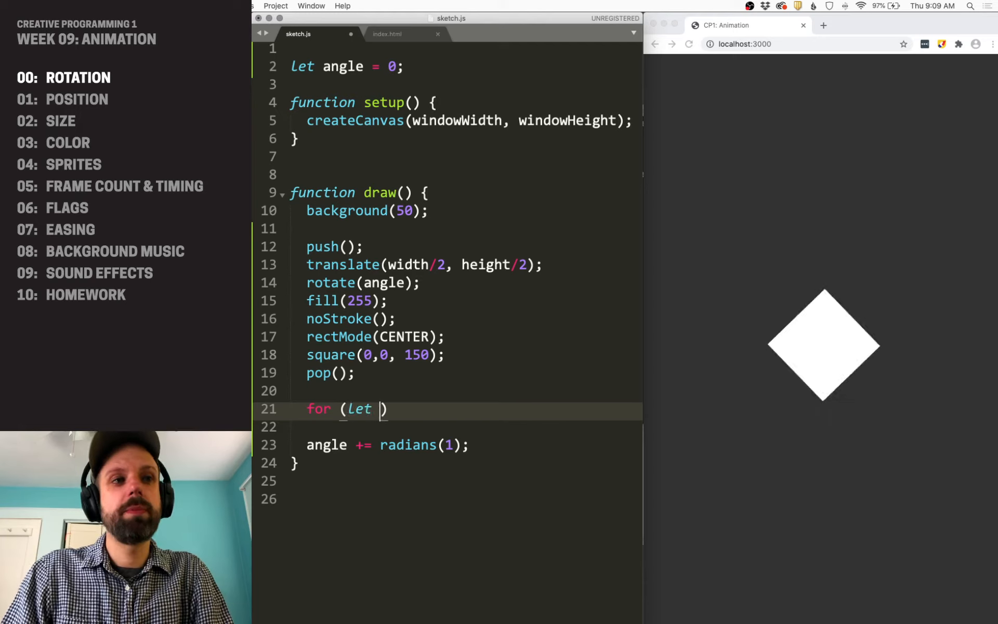
Step: Write for (let a=0; a<radians(360); a+=radians(30)) { } holding a push/pop pair
type("a=0;")
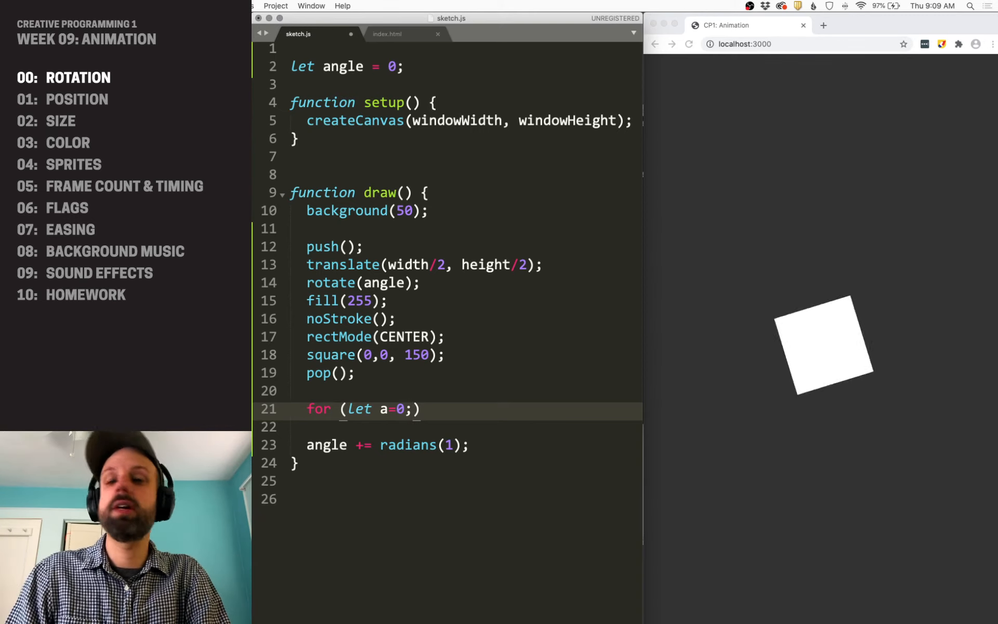
type("a<rai")
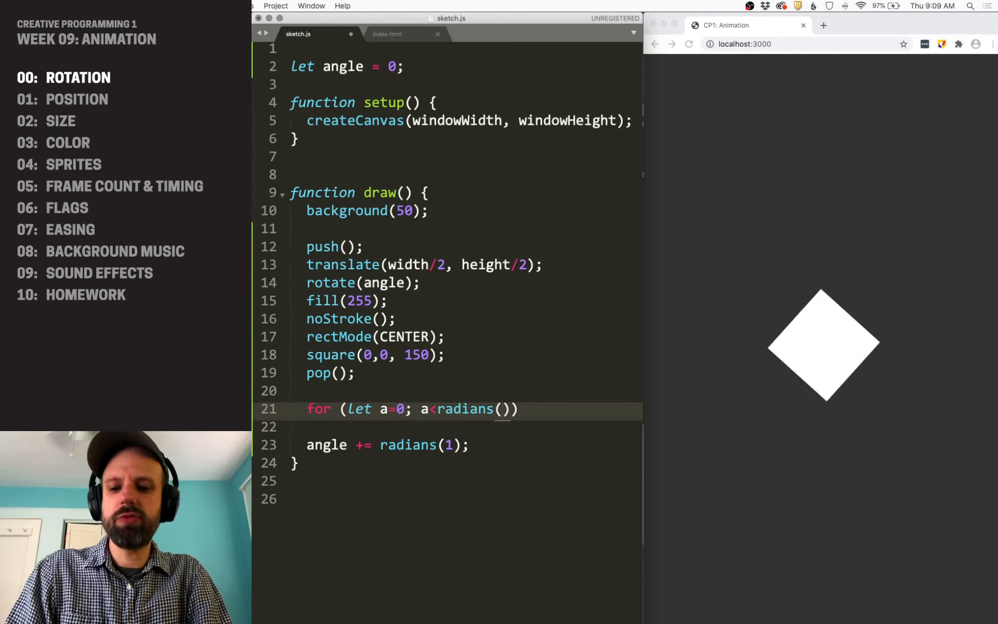
type("360); a+=radians(")
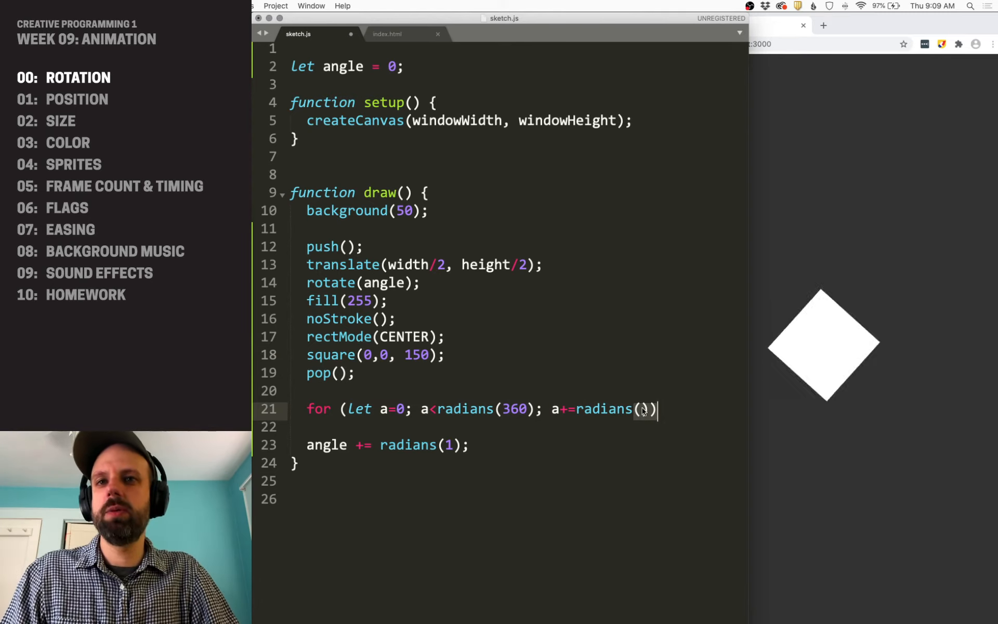
type("30)")
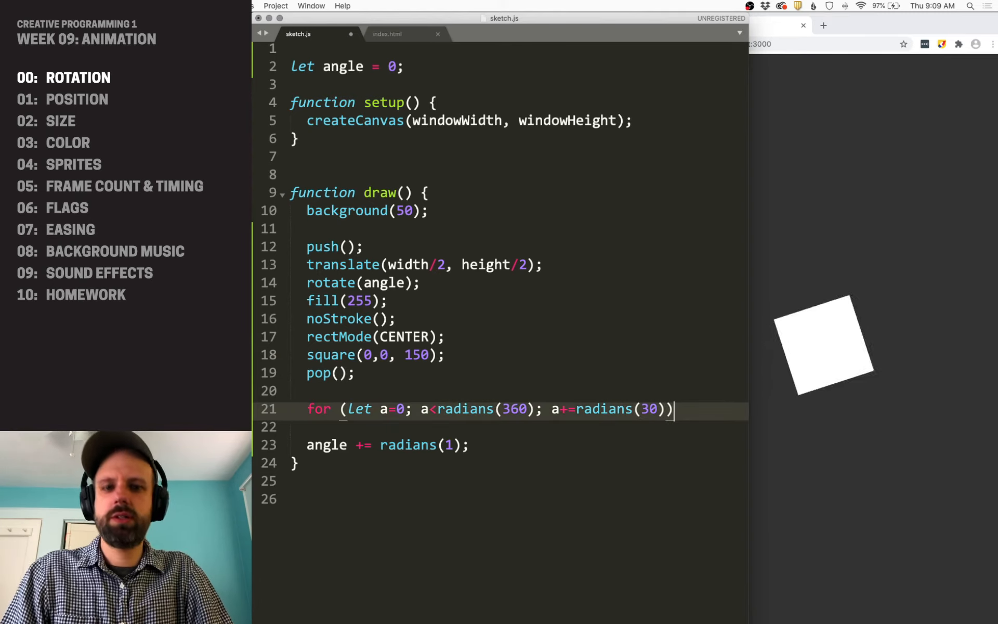
type("{")
type("pop();")
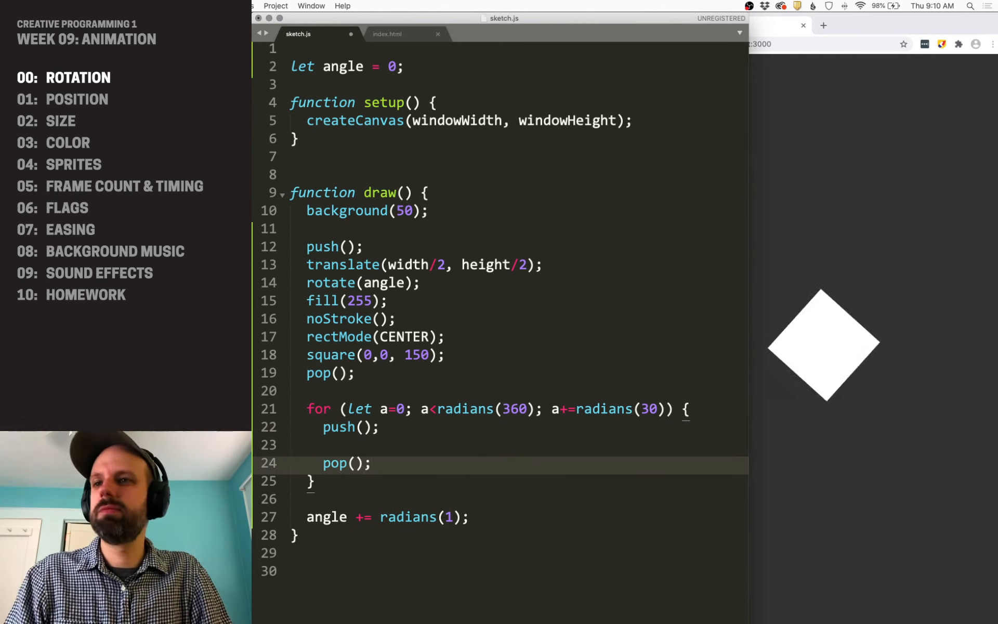
Step: Inside the loop, translate to width/2, height/2 and rotate by a
type("translate()")
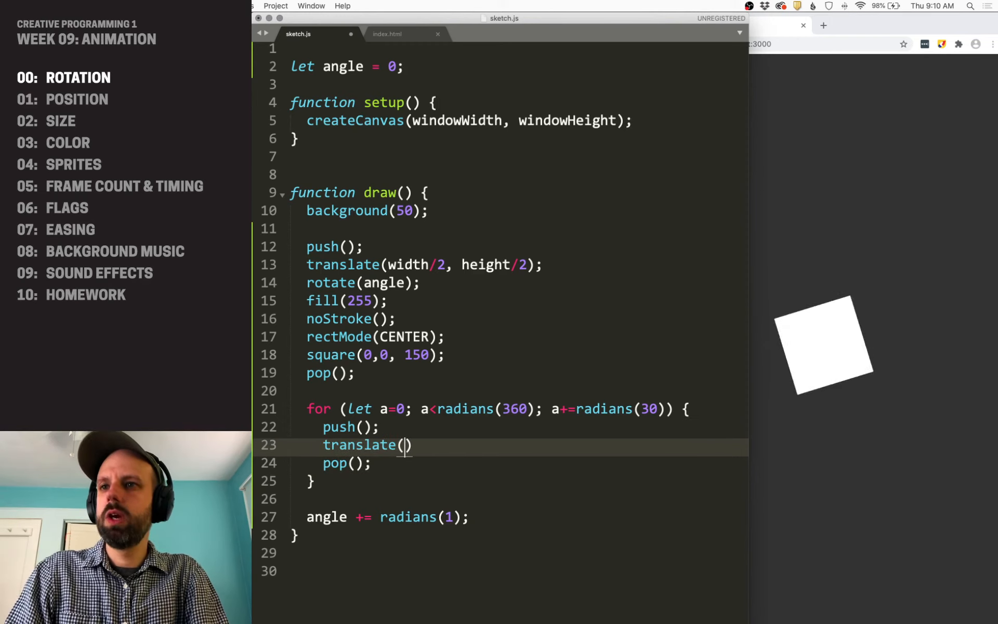
type("width/2, height/2")
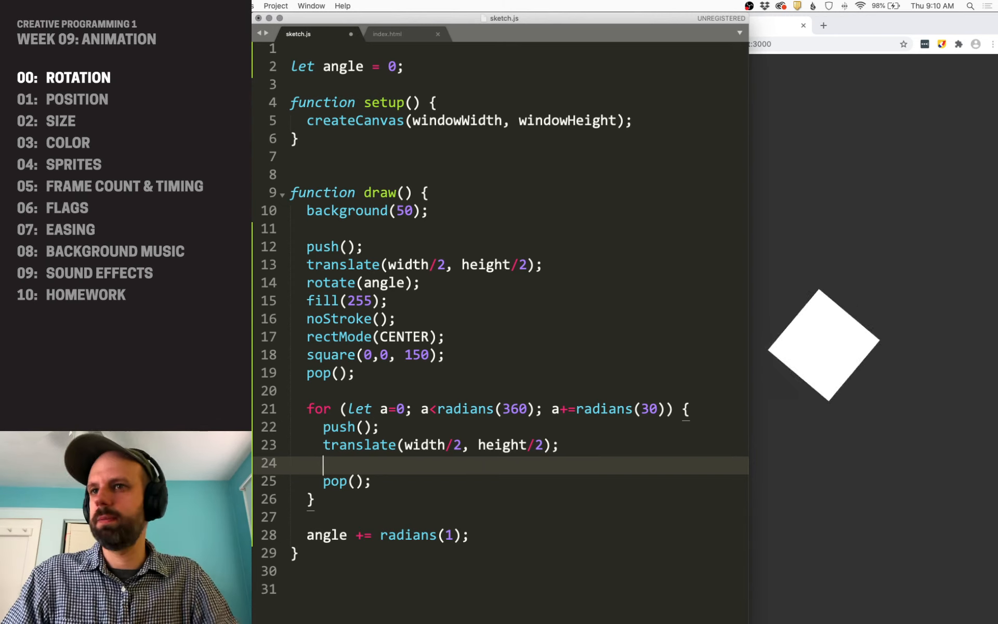
type("rotate(a);")
type("tra")
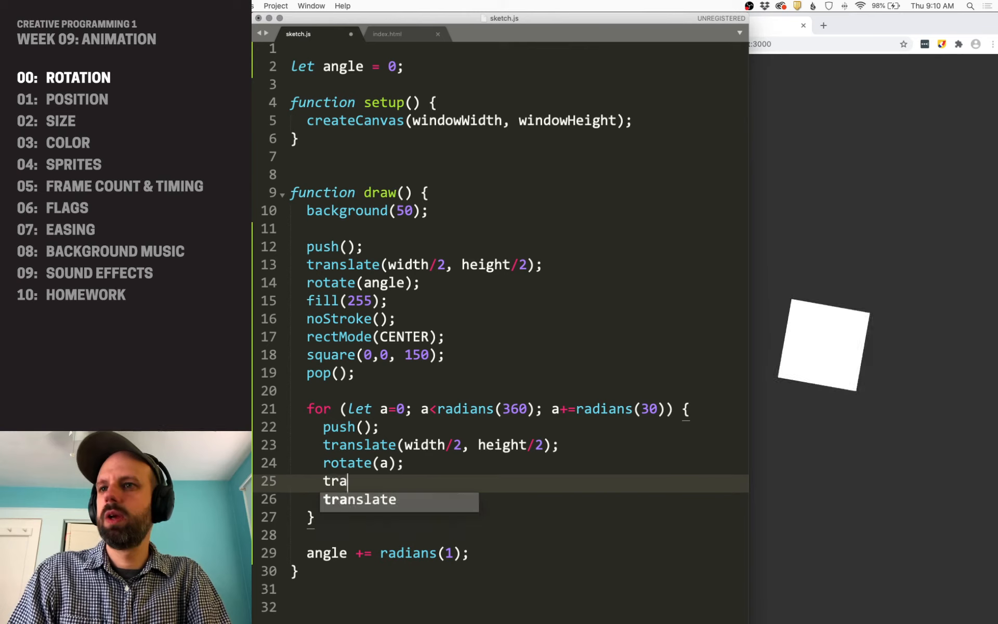
Step: Offset with translate(0, 200) and set rectMode(CENTER) for the ring squares
key("Enter")
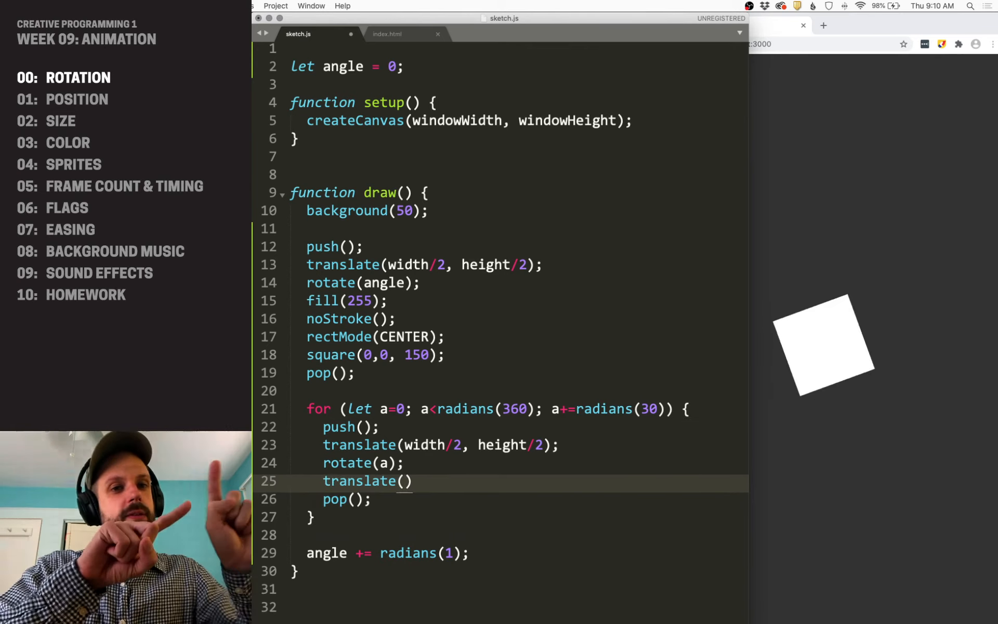
type("0")
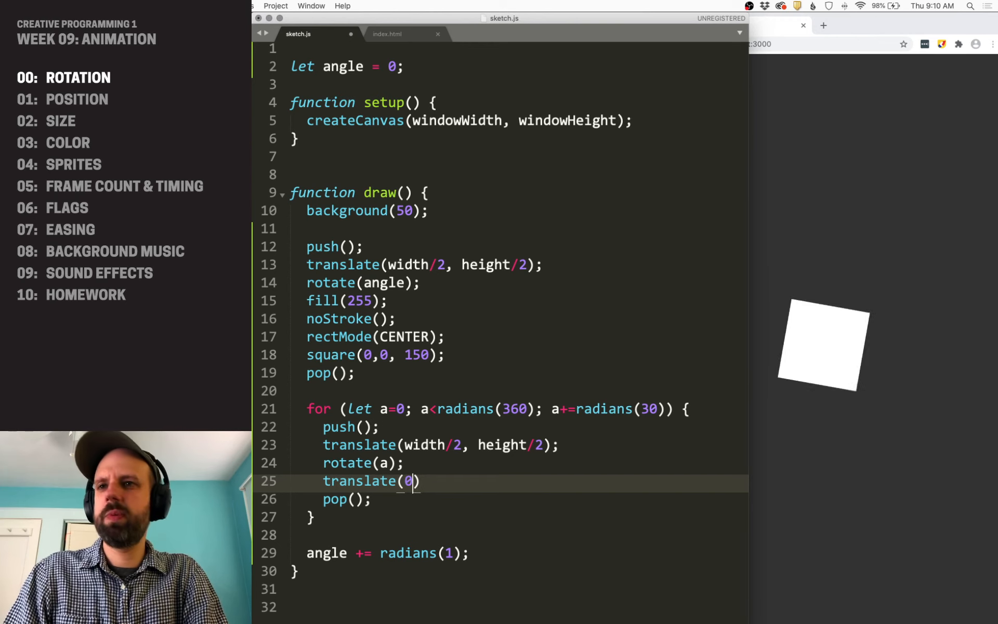
type(", 200")
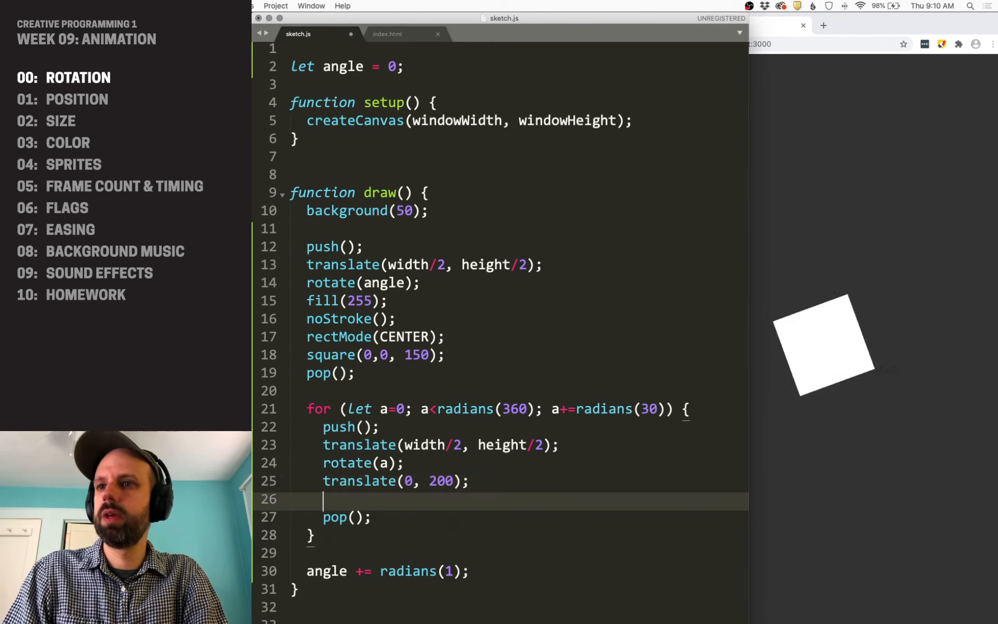
type("rectMode(CENTER);")
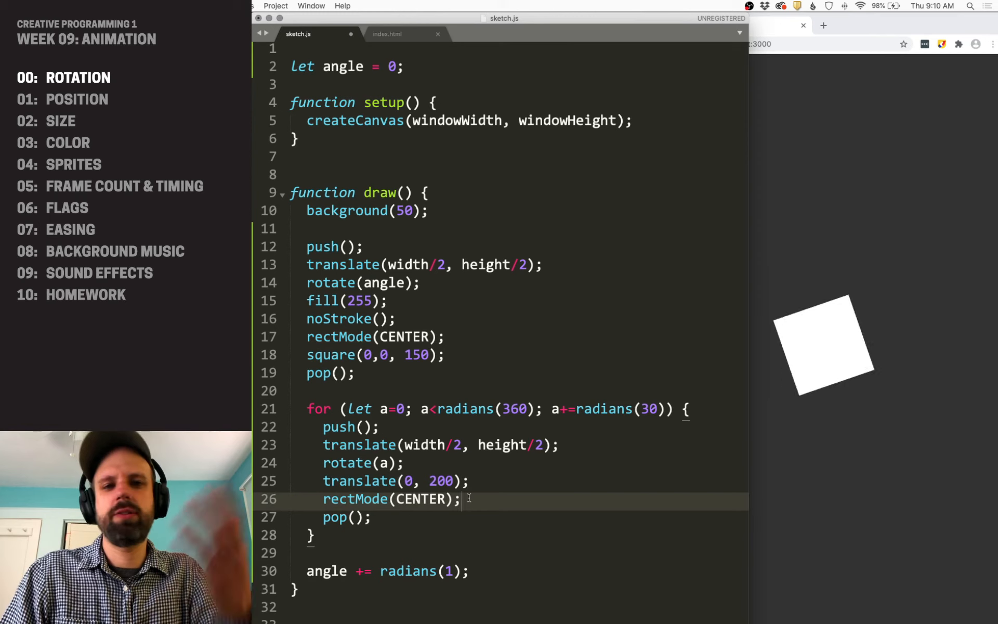
Step: Draw square(0,0,50) at each loop step and spin each one with rotate(angle)
type("square()")
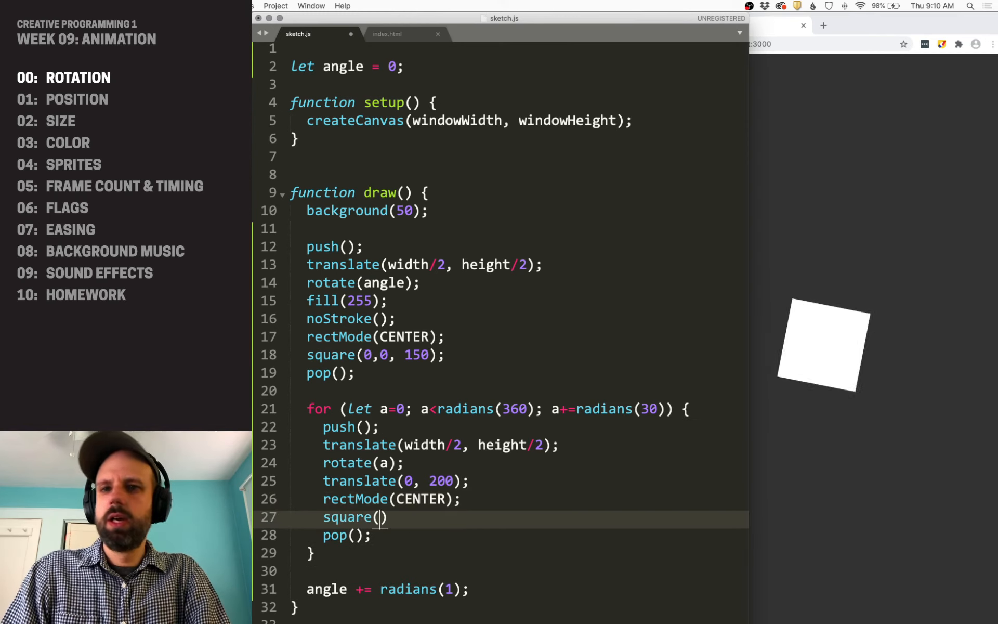
type("0,0, 50")
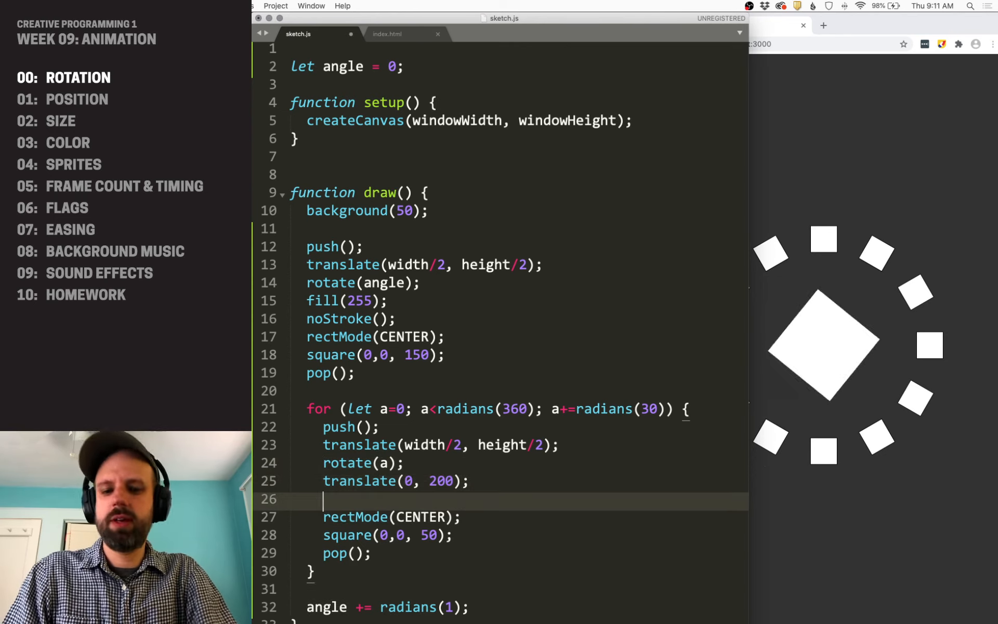
type("rotate(angle);")
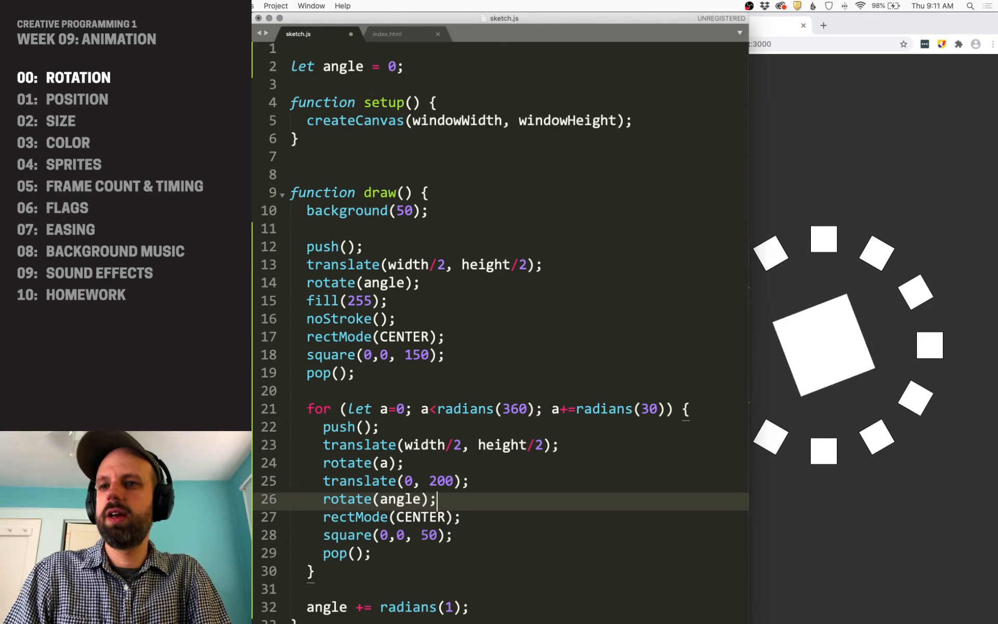